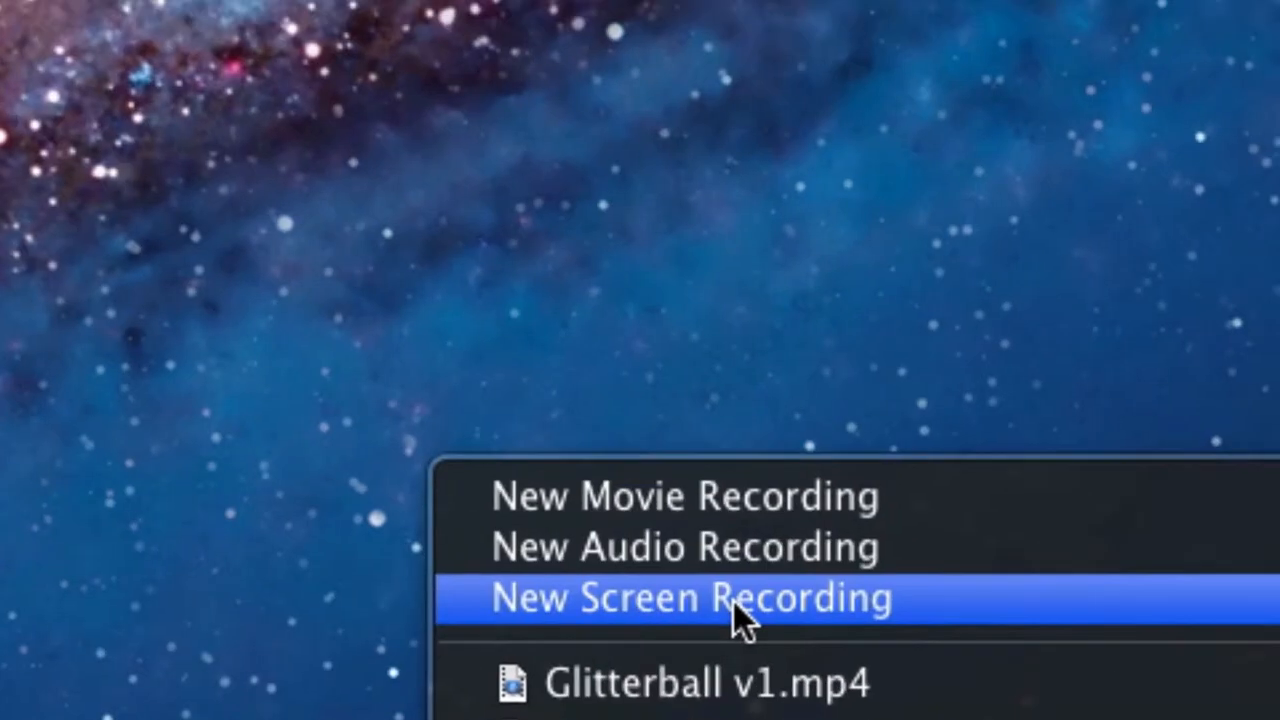
Start a New Screen Recording session from the File menu.
left_click(696, 600)
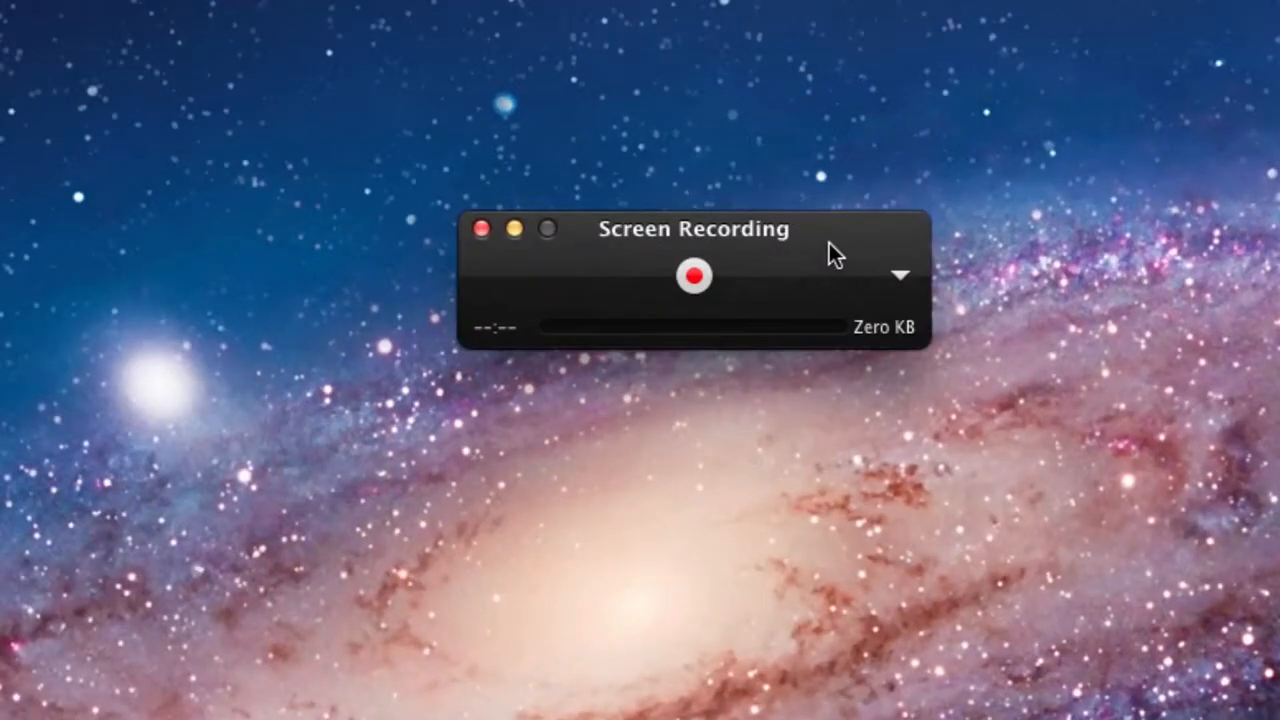
mouse_move(632, 404)
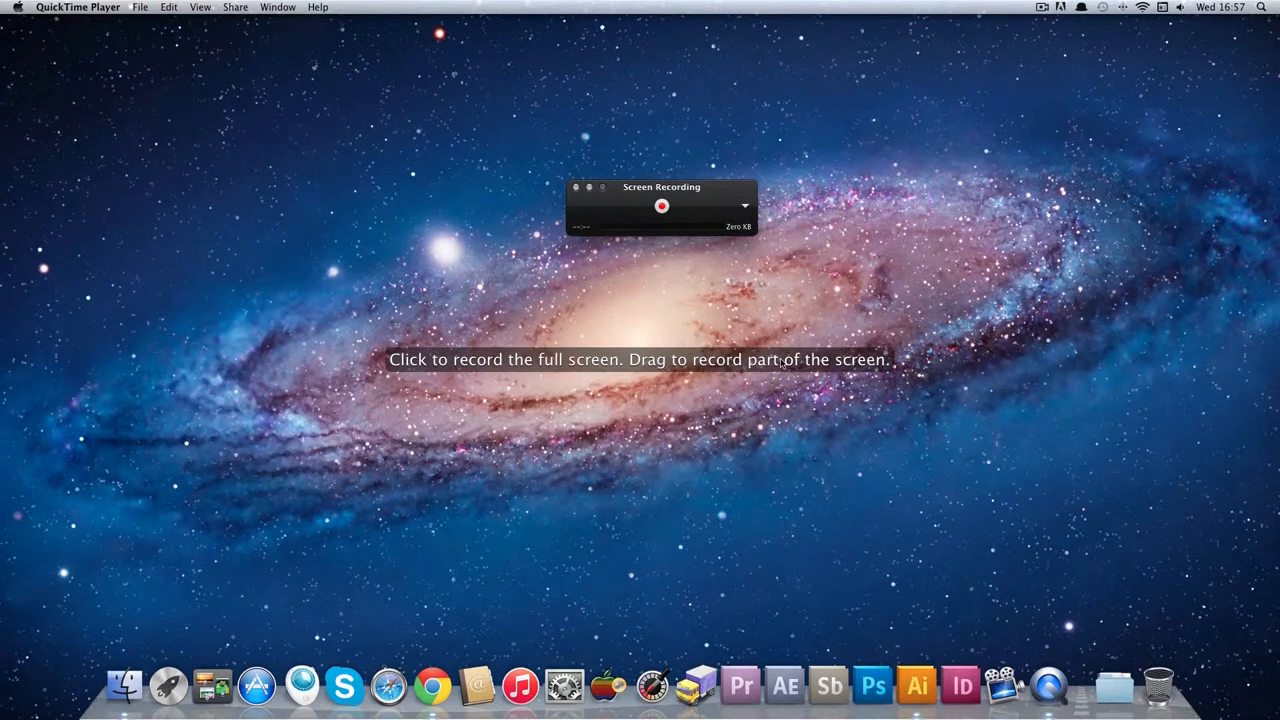
mouse_move(728, 318)
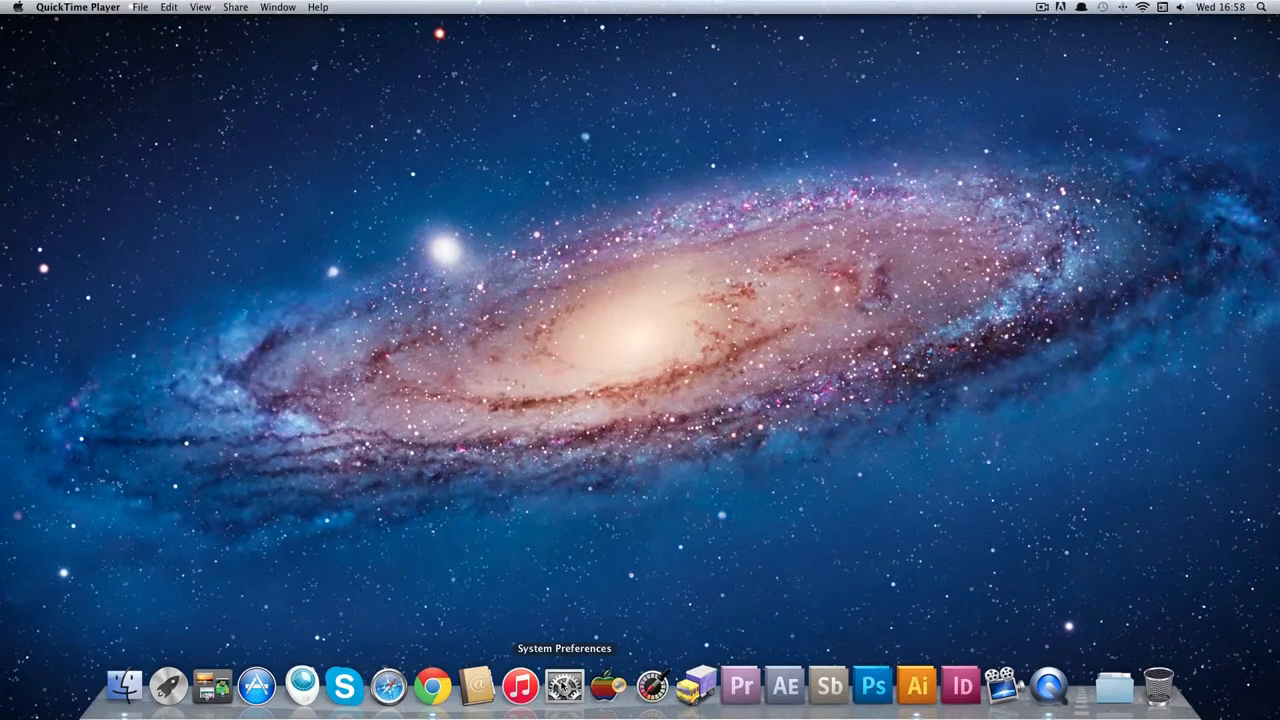
left_click(564, 688)
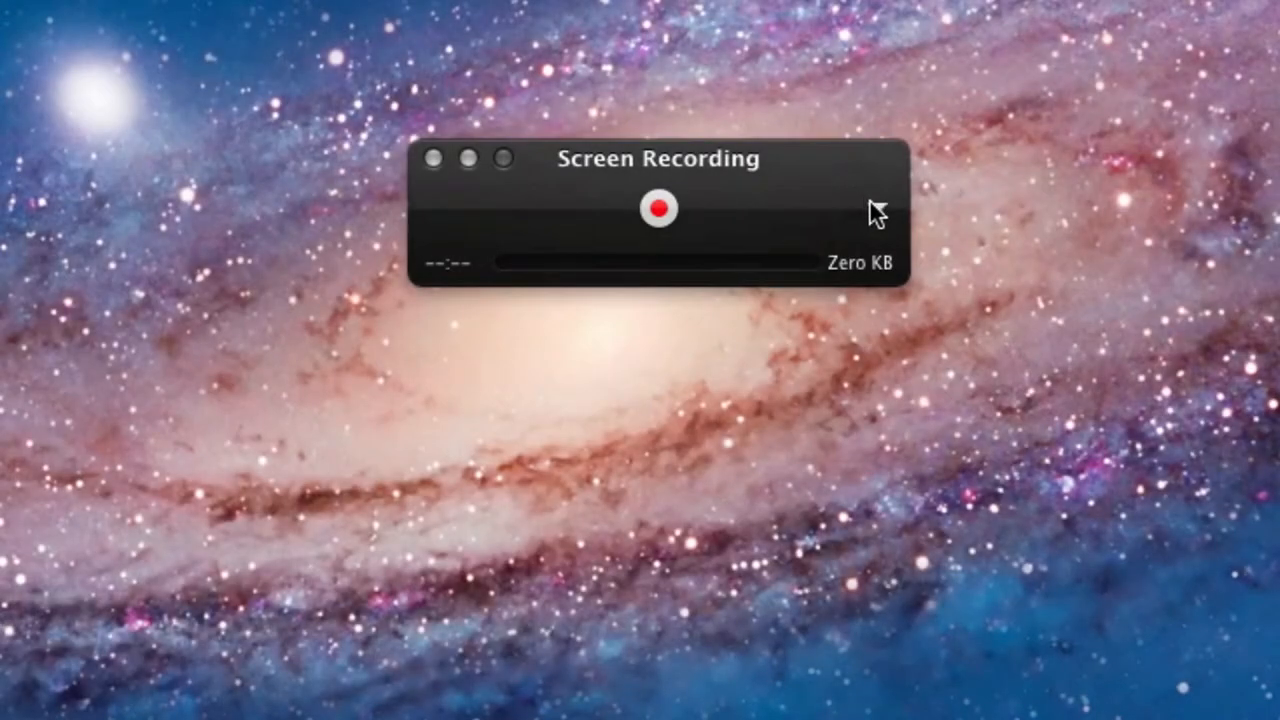
Choose the H4 device as the recording microphone in the Screen Recording options.
left_click(868, 210)
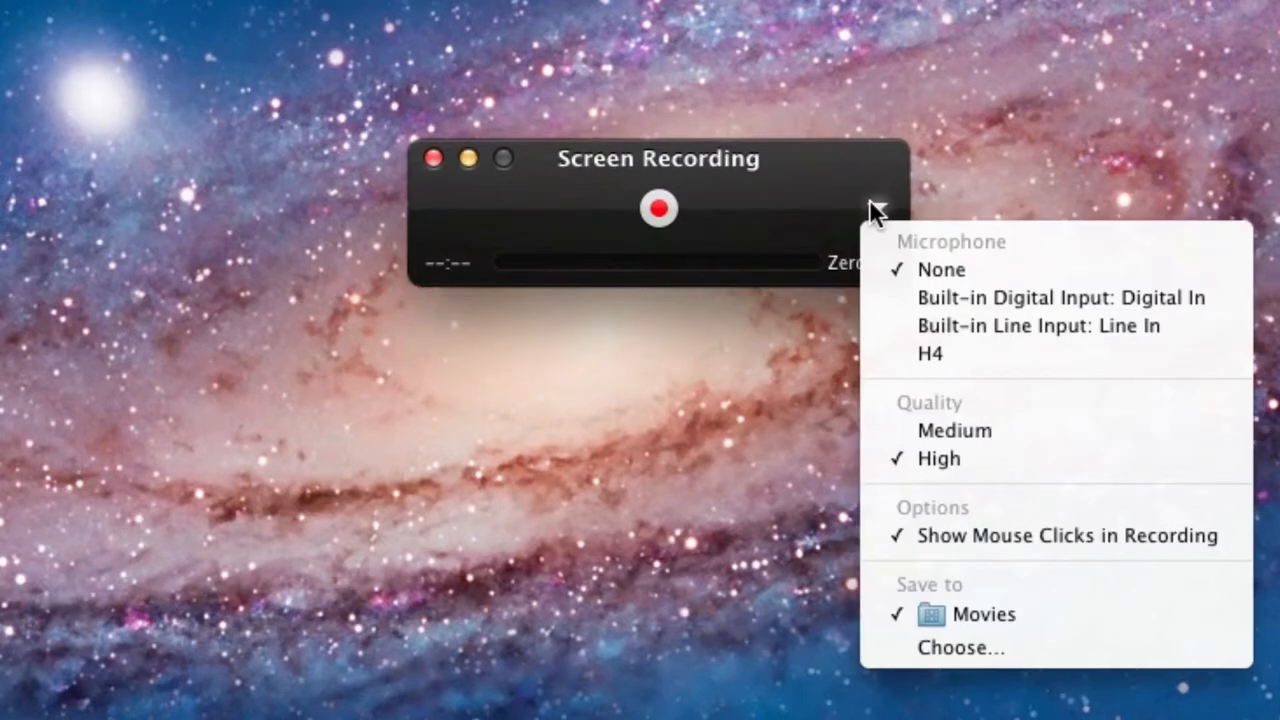
left_click(880, 210)
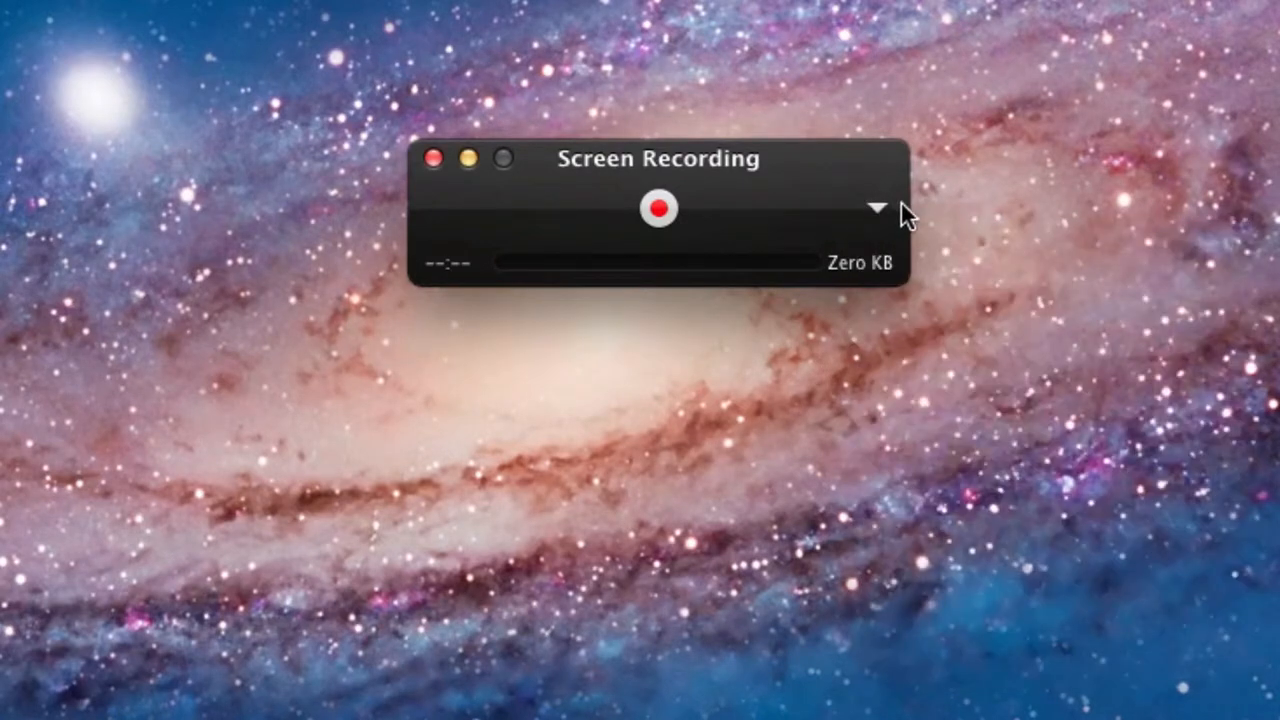
left_click(876, 210)
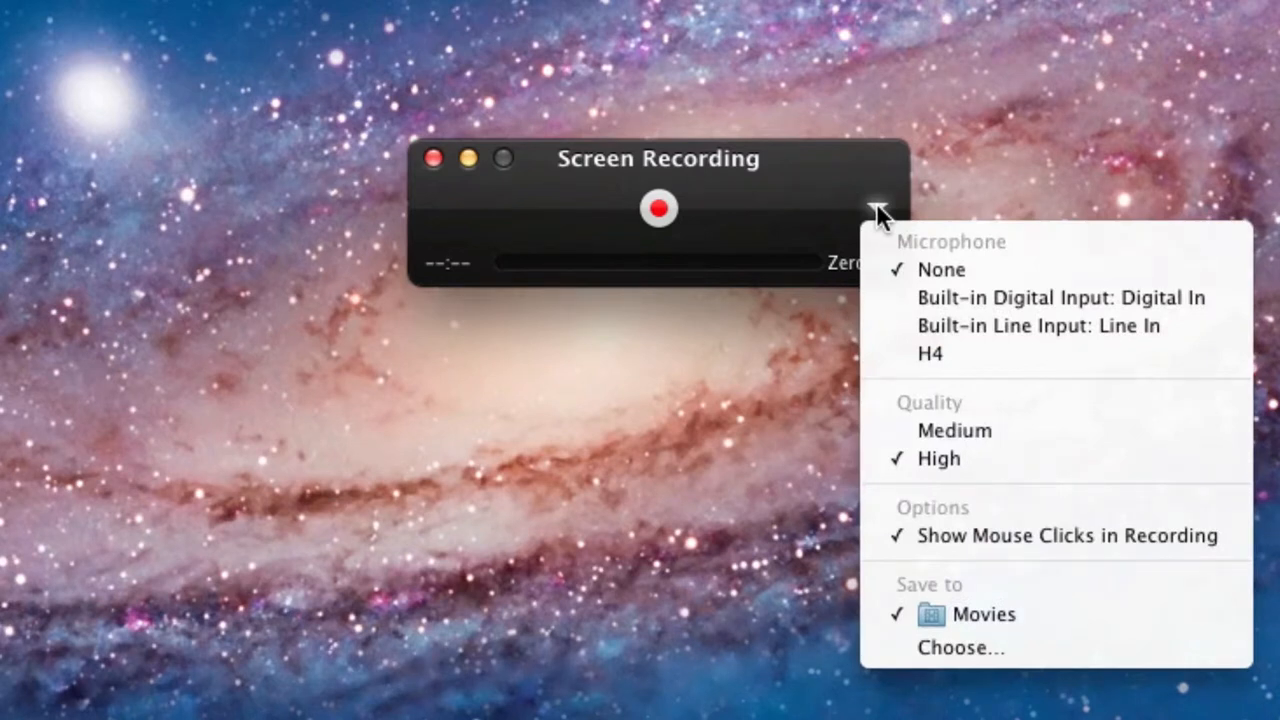
mouse_move(1012, 282)
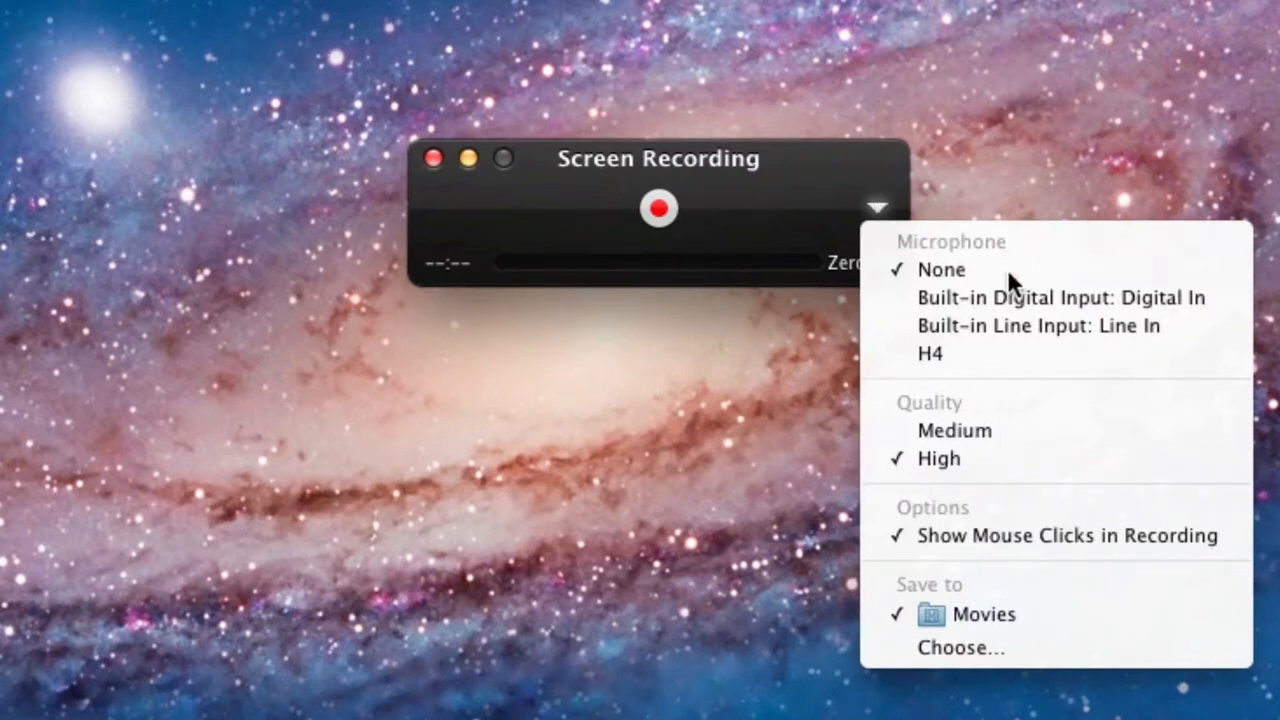
mouse_move(980, 248)
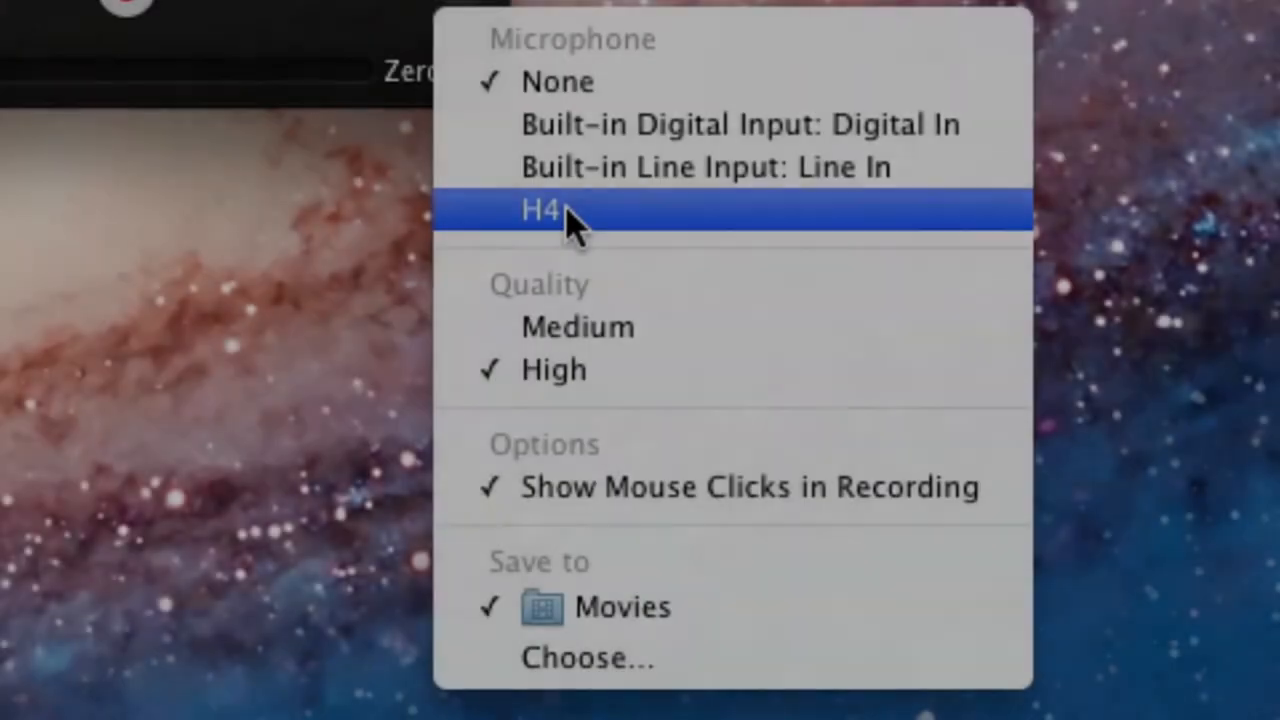
left_click(544, 212)
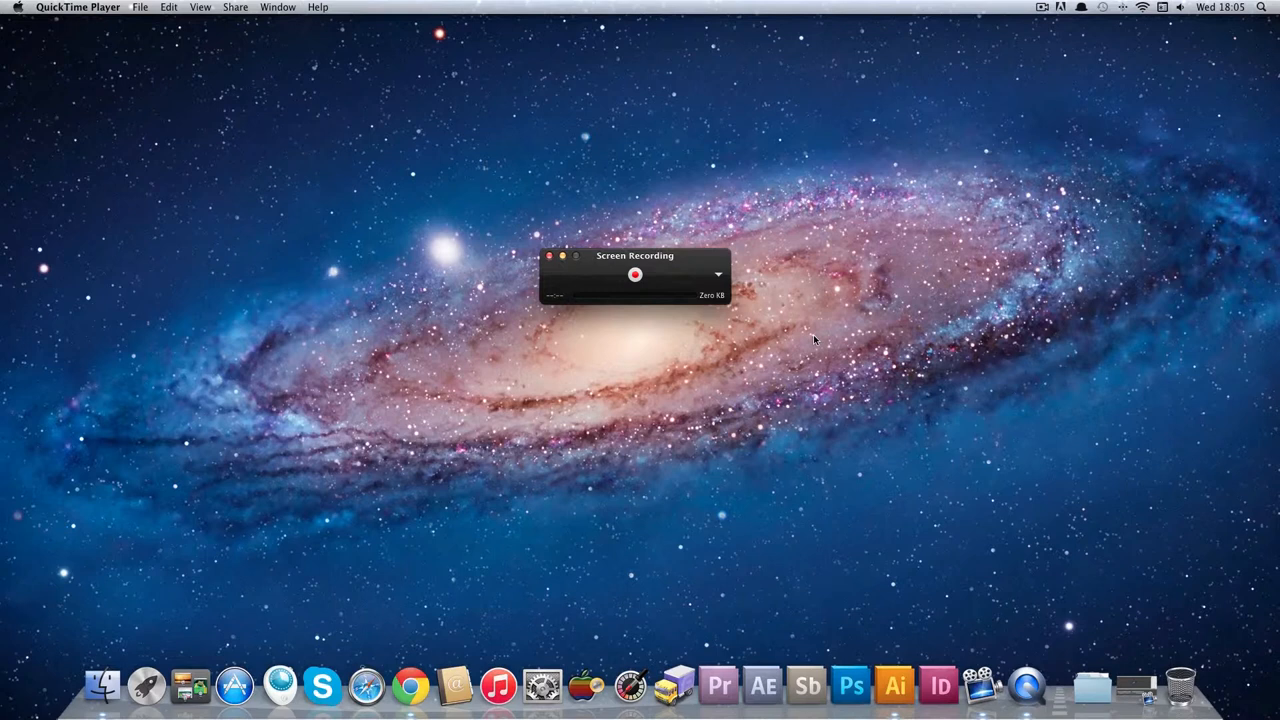
mouse_move(548, 276)
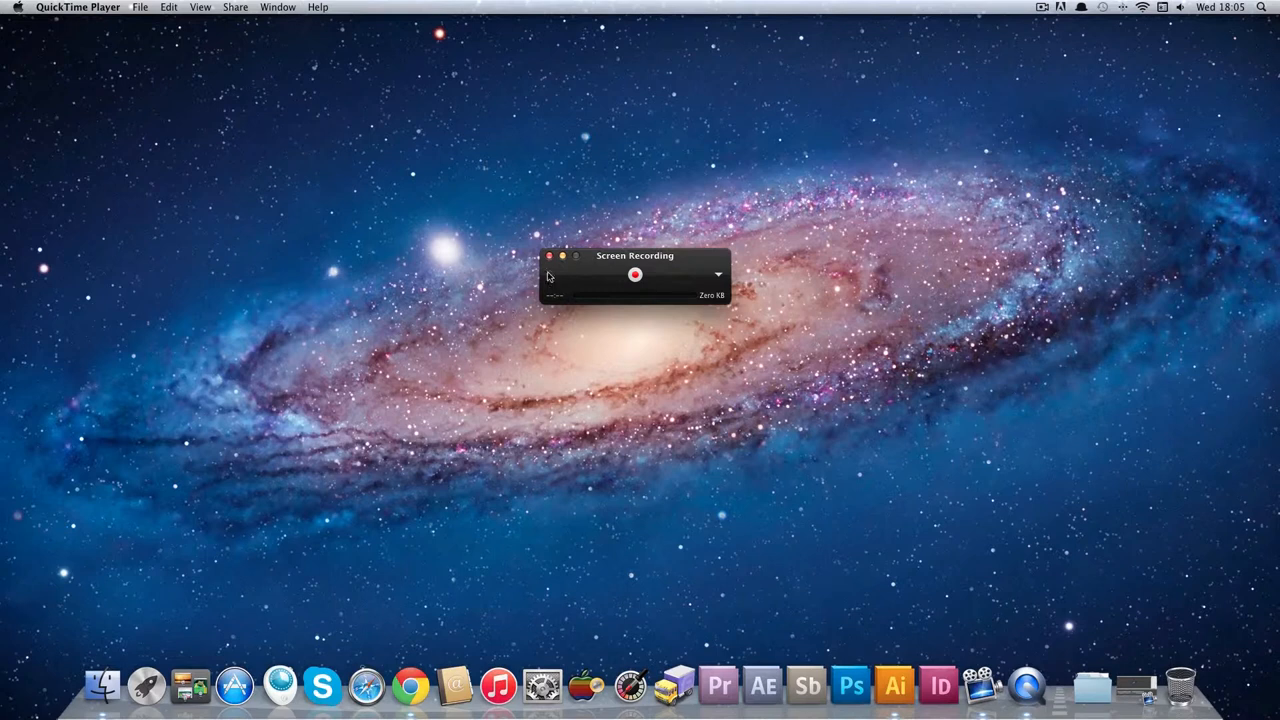
mouse_move(104, 684)
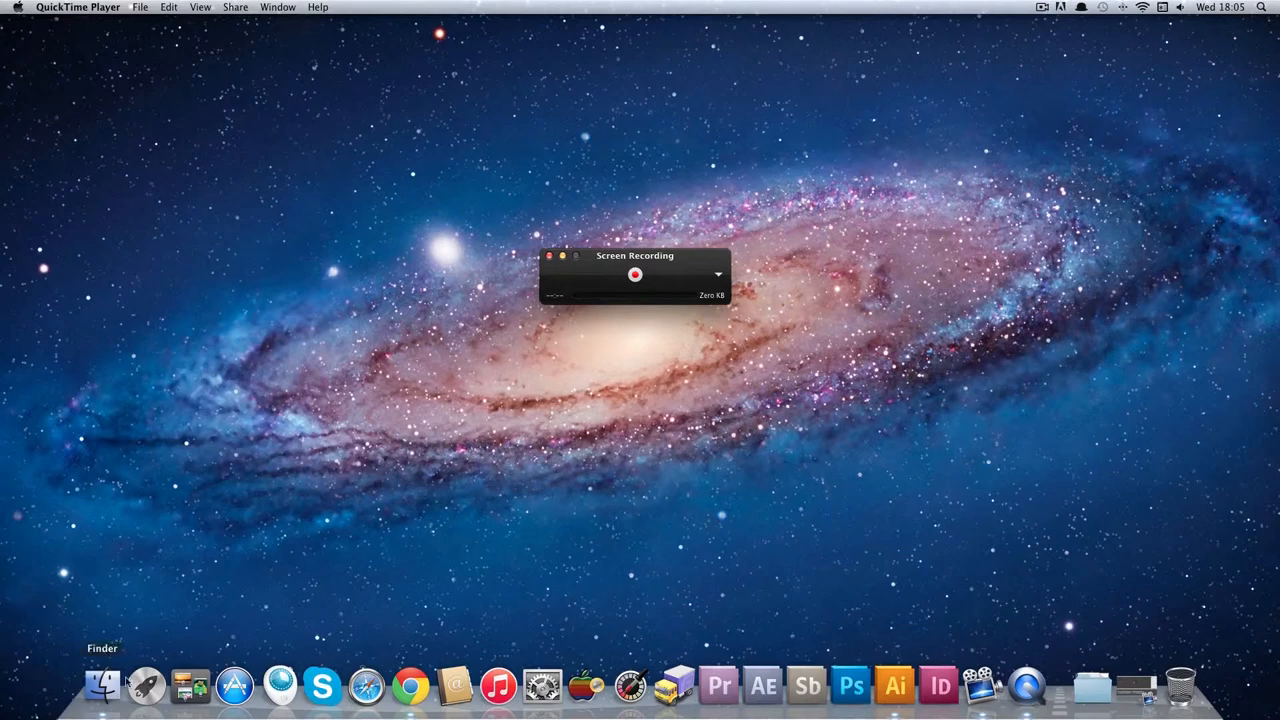
Bring up the All My Files Finder window from the Dock.
left_click(104, 688)
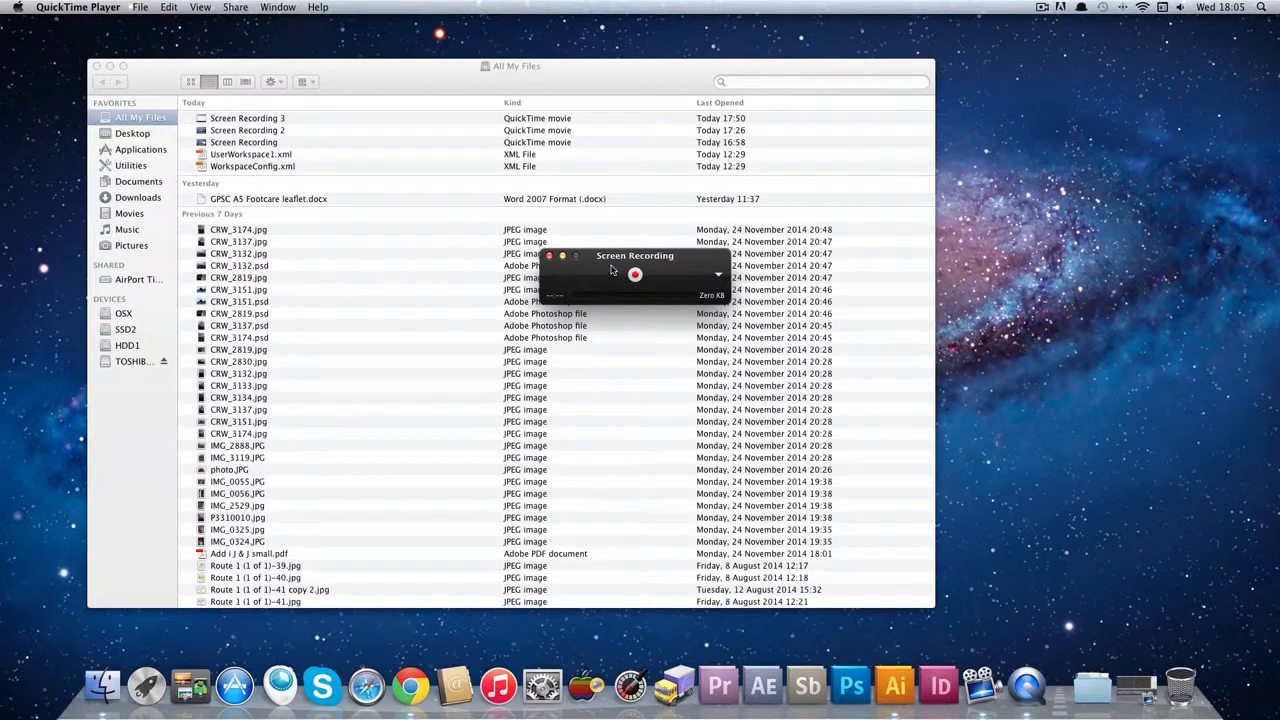
Move the Screen Recording window to the top-right, clear of the All My Files list.
left_click_drag(636, 256, 1136, 80)
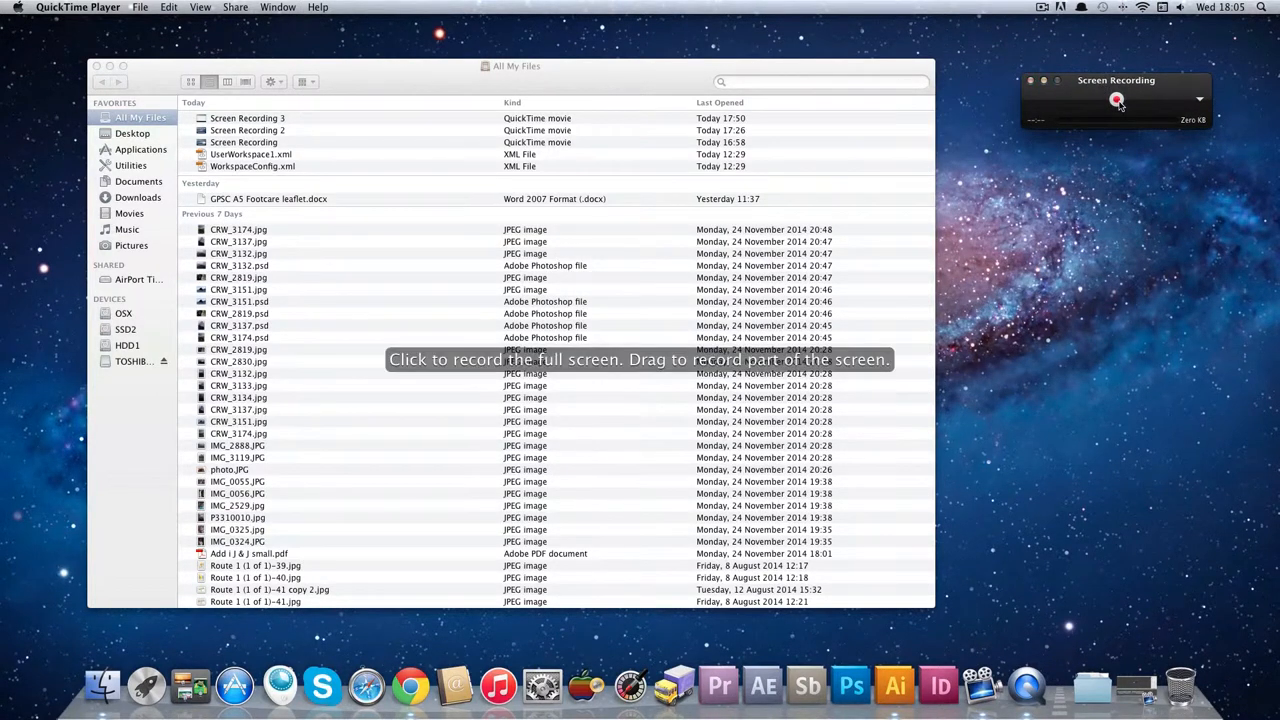
mouse_move(472, 368)
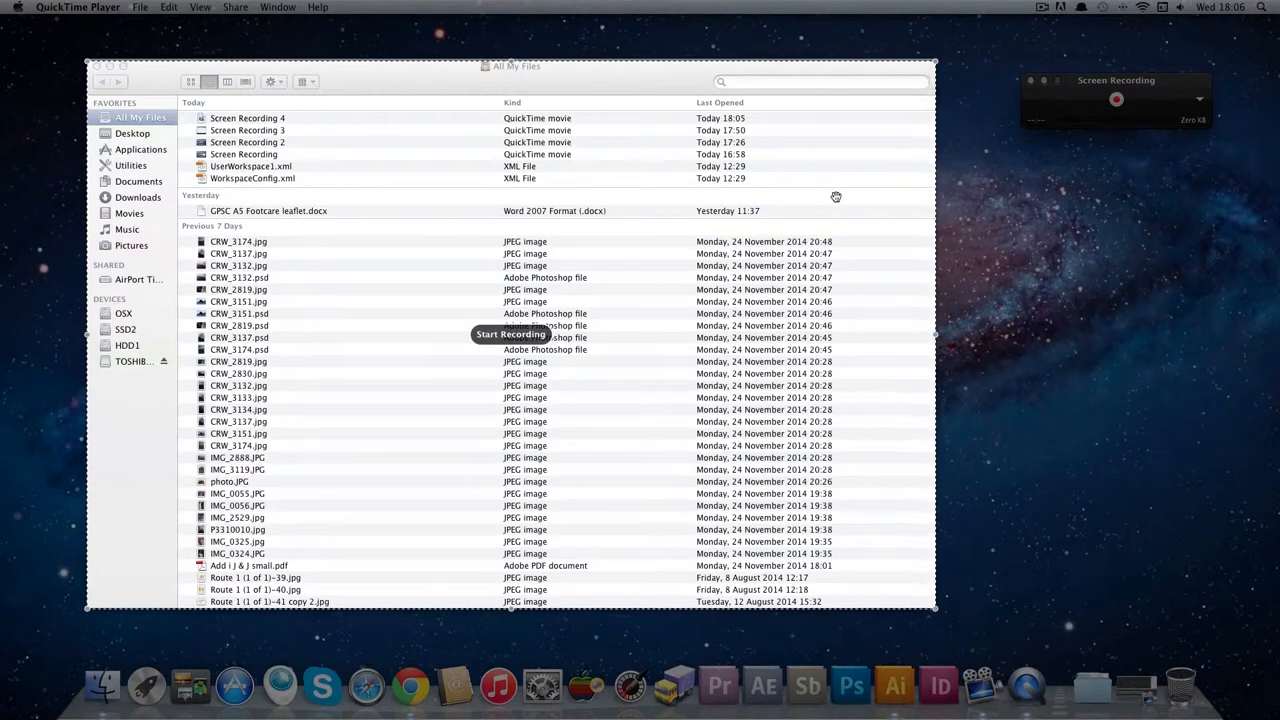
mouse_move(698, 422)
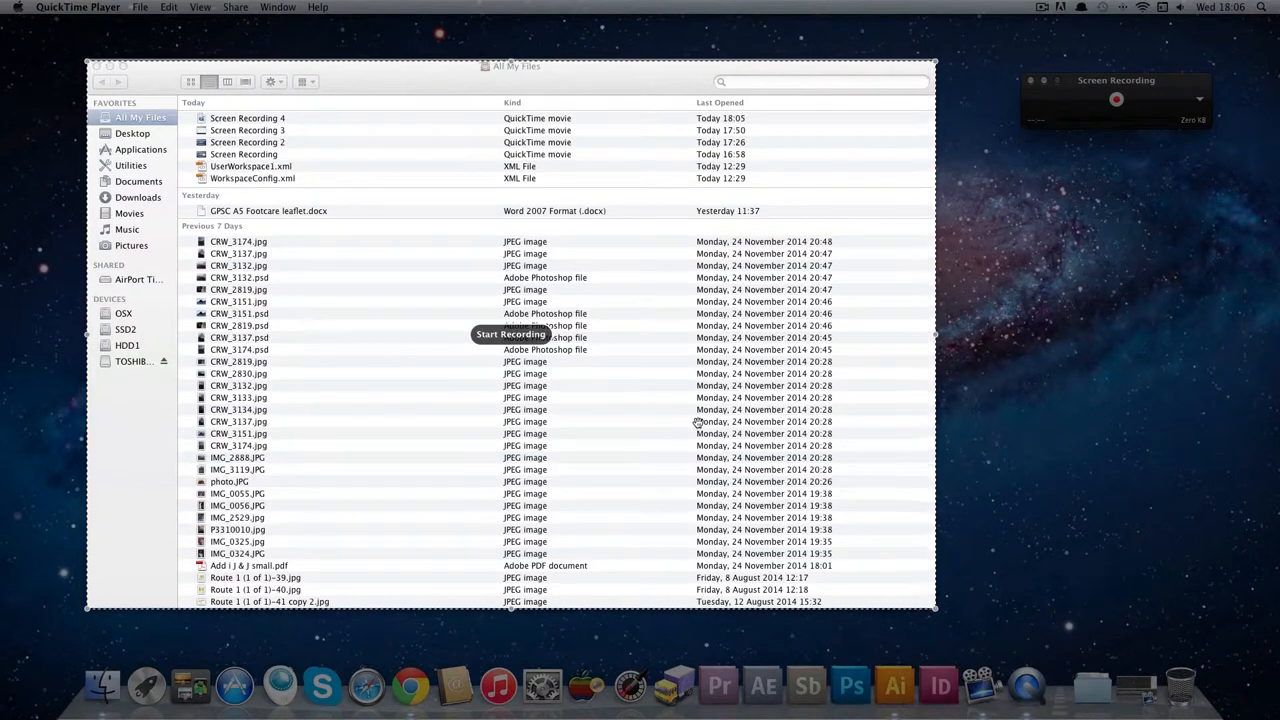